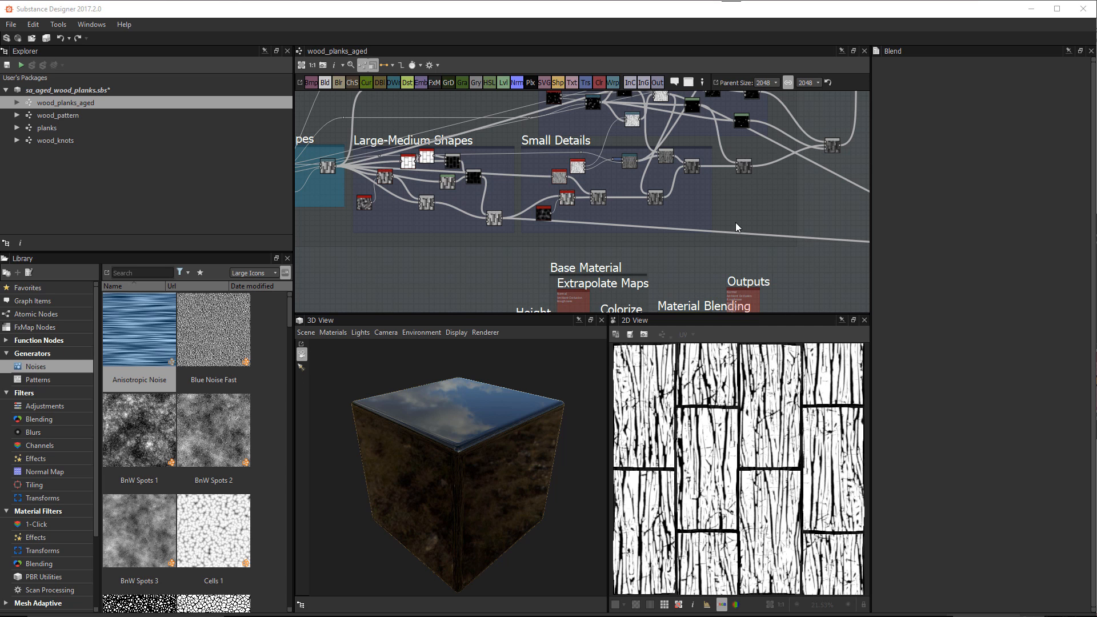
{"action": "mouse_move", "coordinate": [707, 181]}
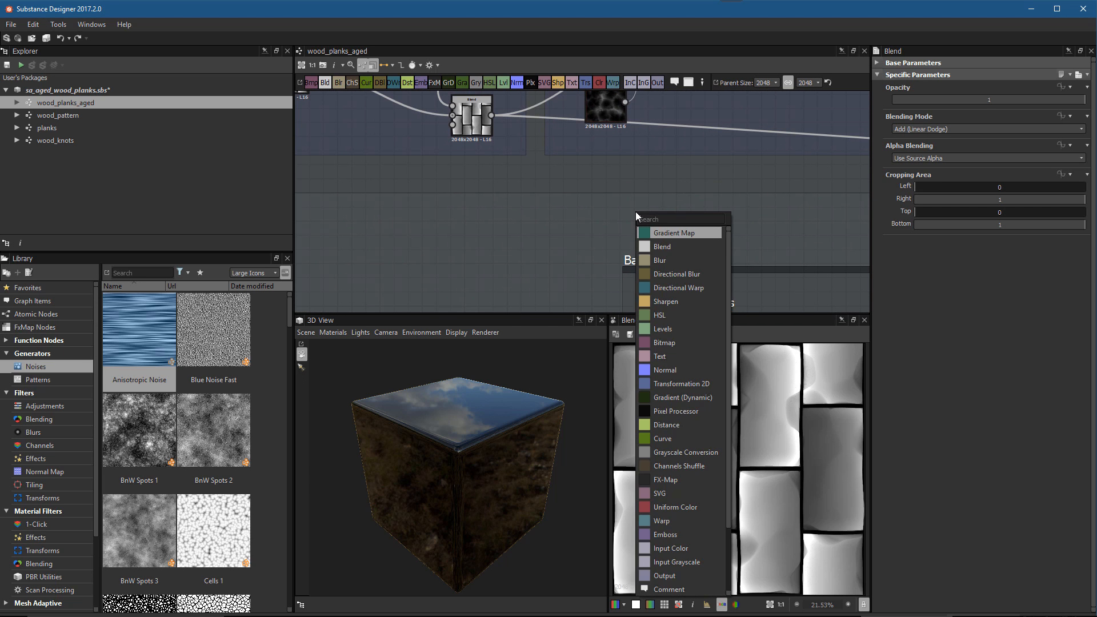
- Add a Blend node combining cracks with plank shapes and set its mode to Multiply
{"action": "left_click", "coordinate": [661, 247]}
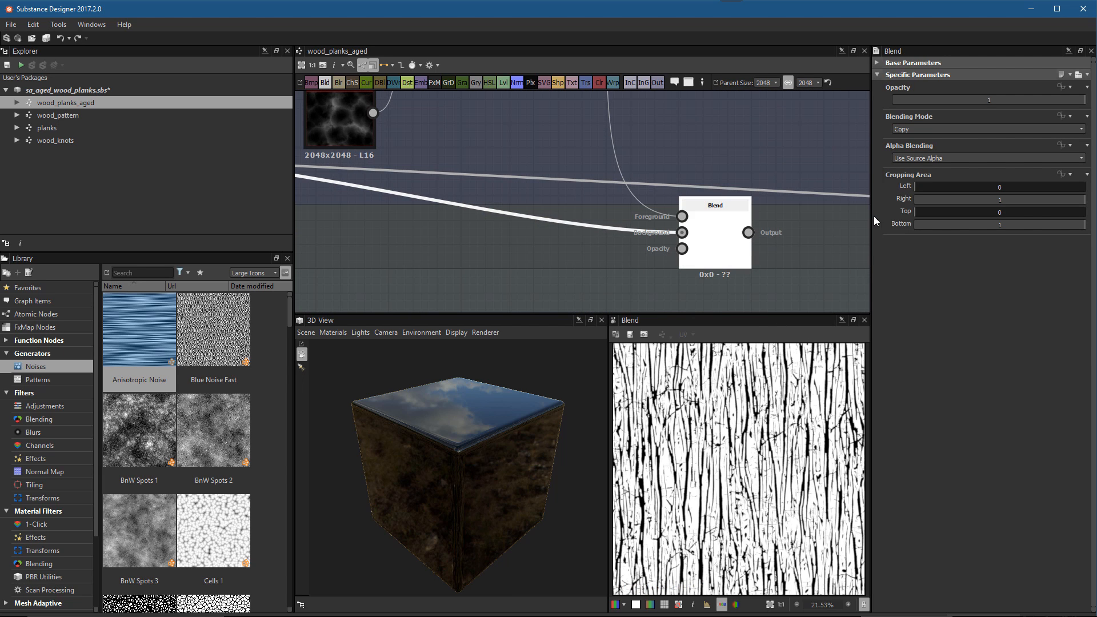
{"action": "left_click", "coordinate": [985, 129]}
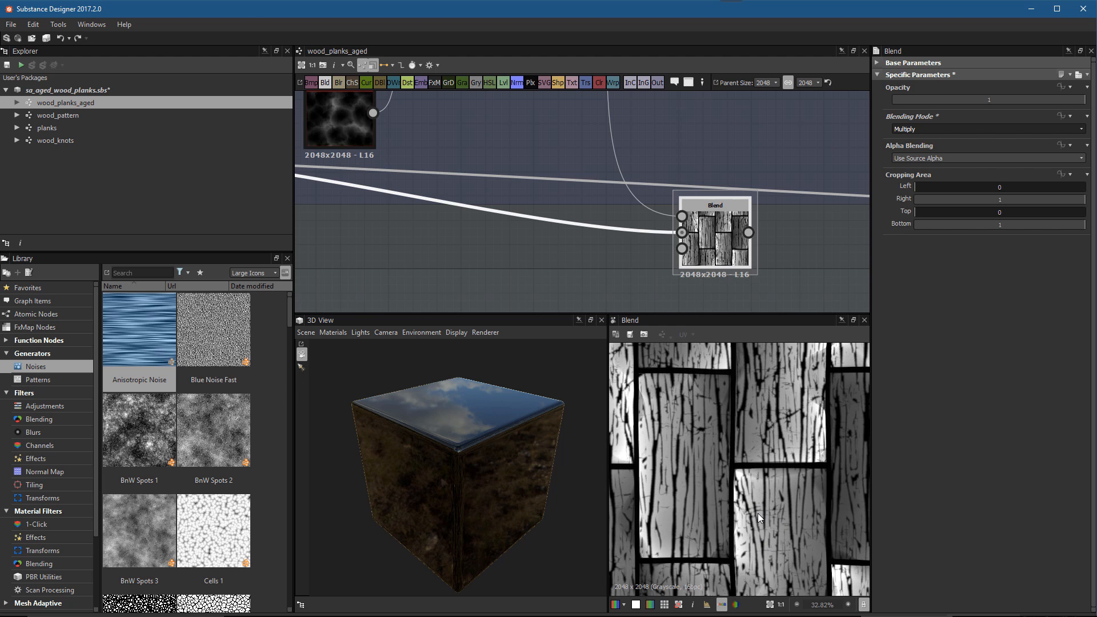
{"action": "mouse_move", "coordinate": [713, 397]}
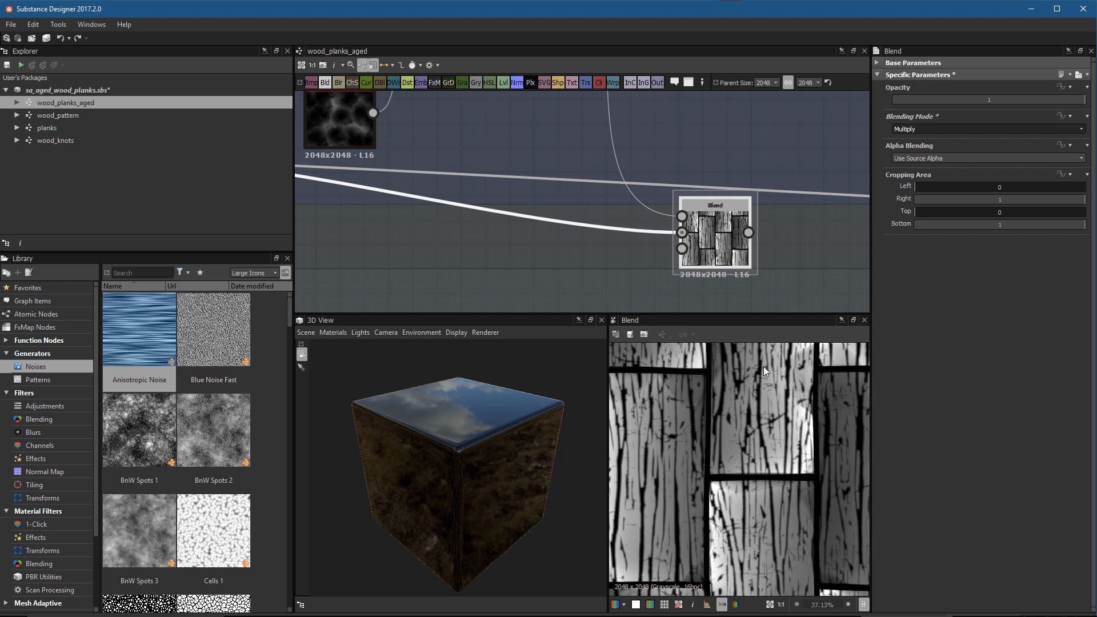
{"action": "mouse_move", "coordinate": [763, 361]}
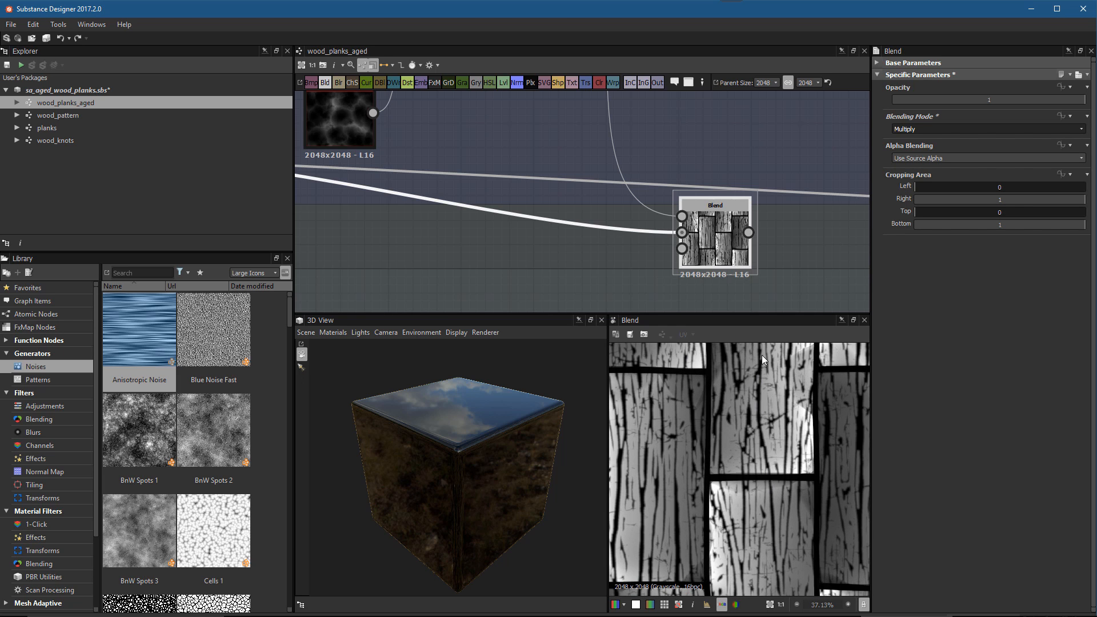
{"action": "scroll", "scroll_direction": "down", "scroll_amount": 3}
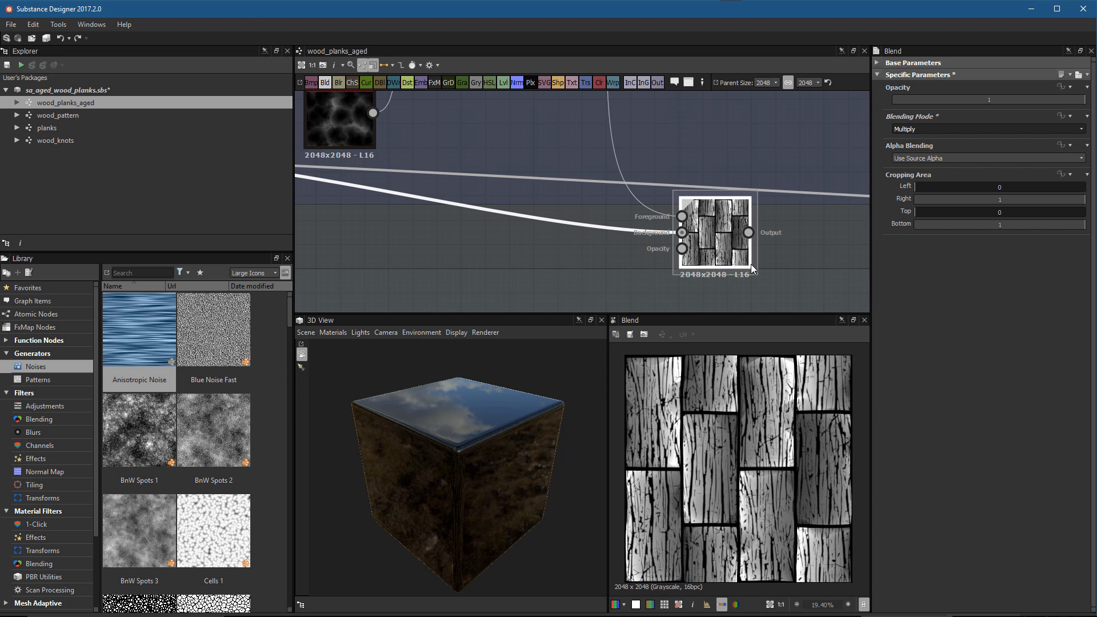
{"action": "mouse_move", "coordinate": [751, 270]}
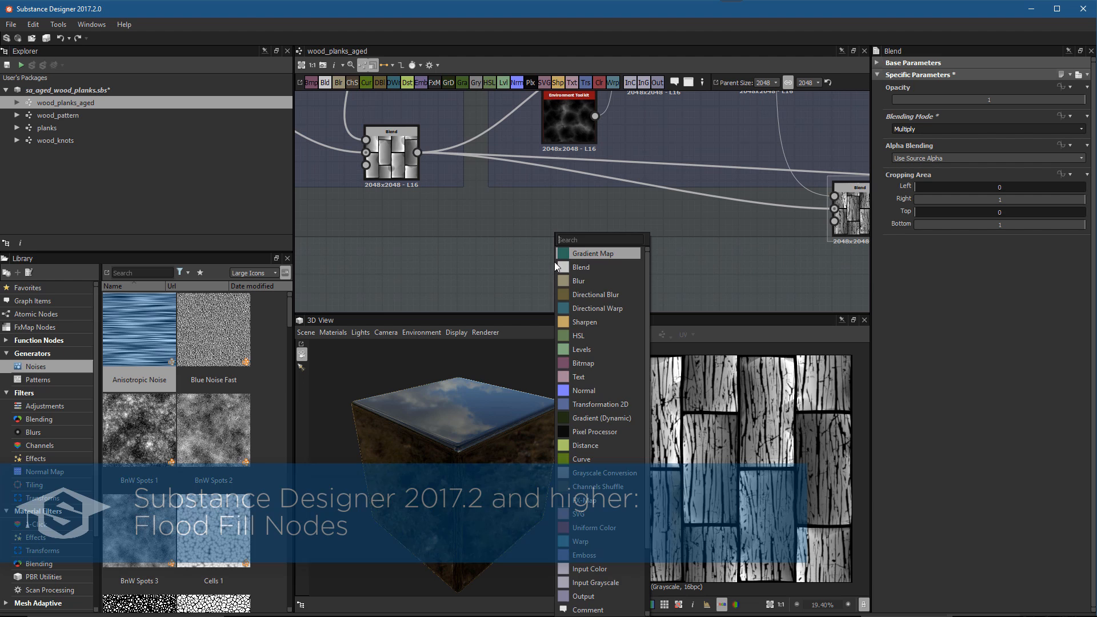
- Add a Flood Fill node via the 'flo' search and view the plank shapes blend output
{"action": "type", "text": "flo"}
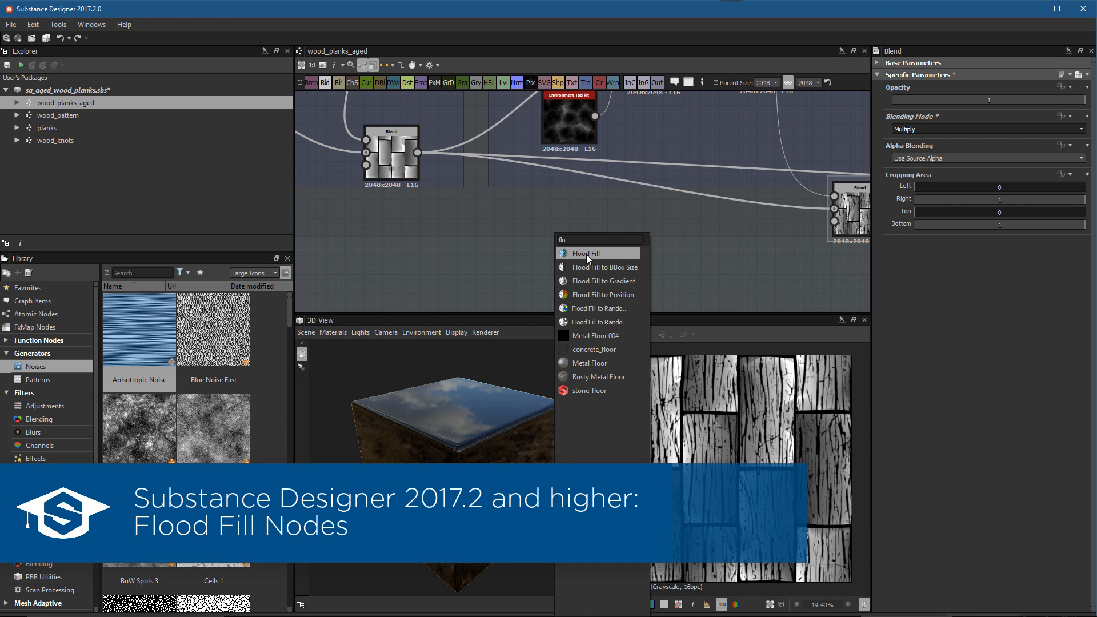
{"action": "left_click", "coordinate": [587, 253]}
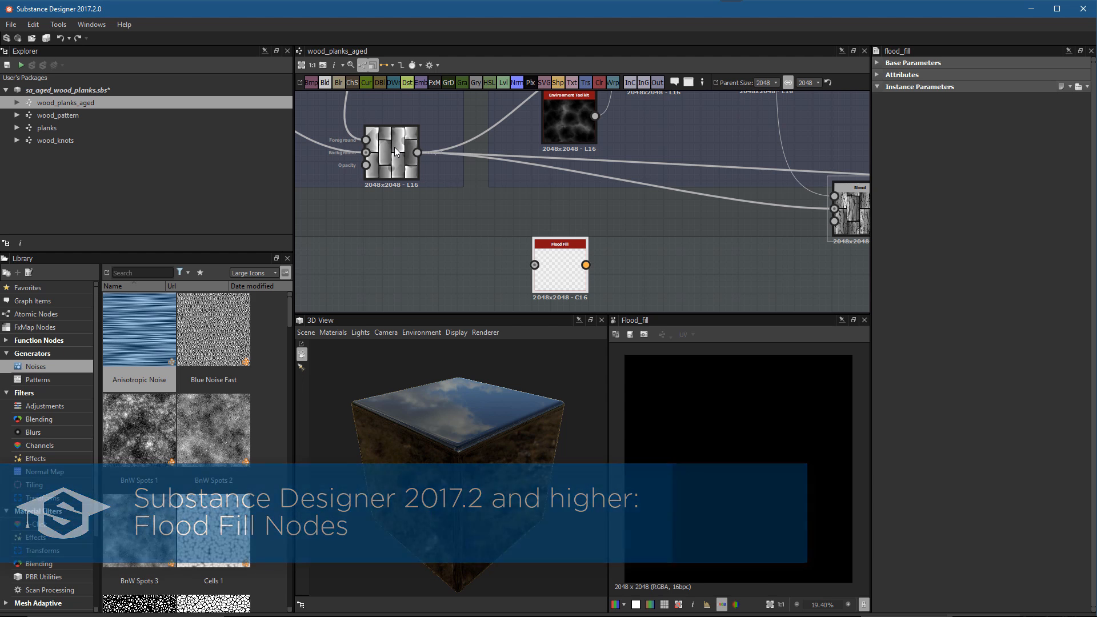
{"action": "left_click", "coordinate": [849, 210]}
{"action": "type", "text": "le"}
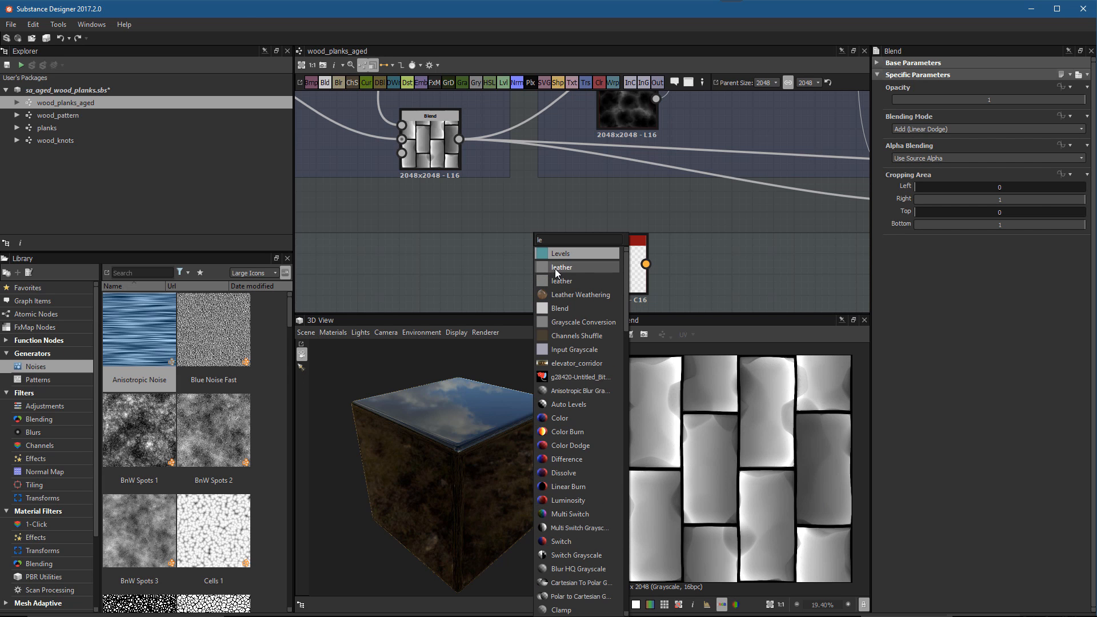
- Insert a Levels node pushing planks to solid white between the plank Blend and Flood Fill
{"action": "left_click", "coordinate": [560, 253]}
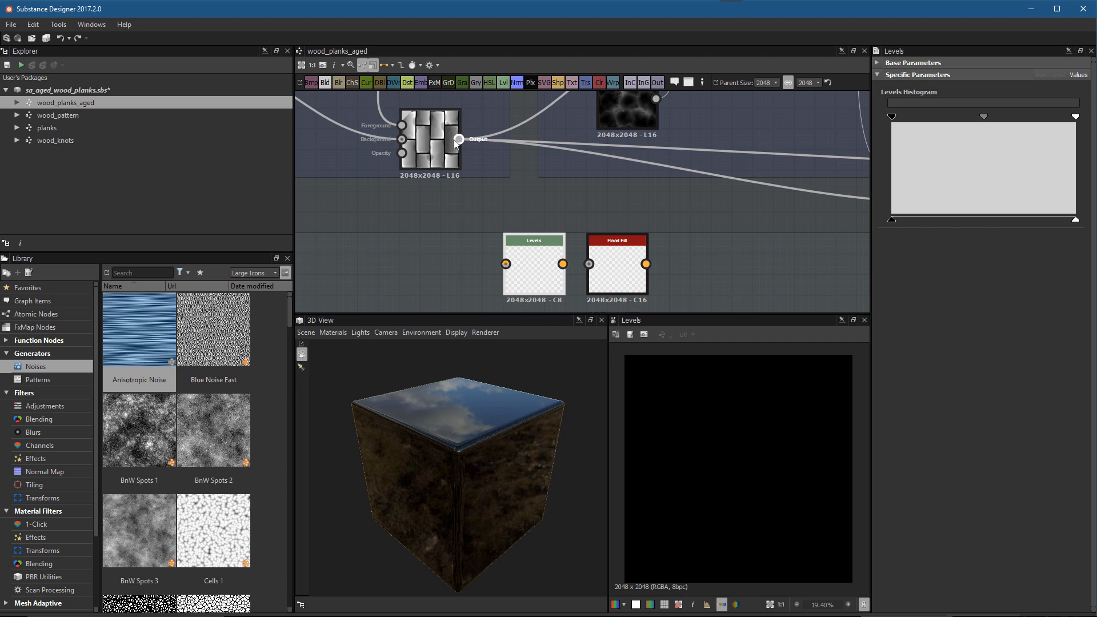
{"action": "left_click", "coordinate": [534, 264]}
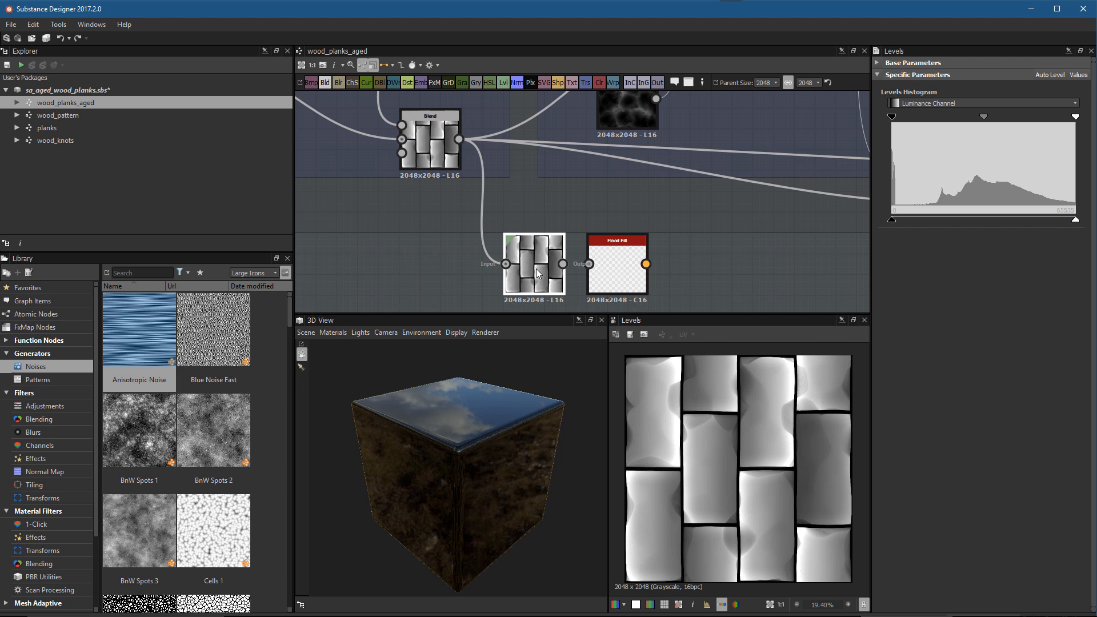
{"action": "left_click", "coordinate": [533, 240]}
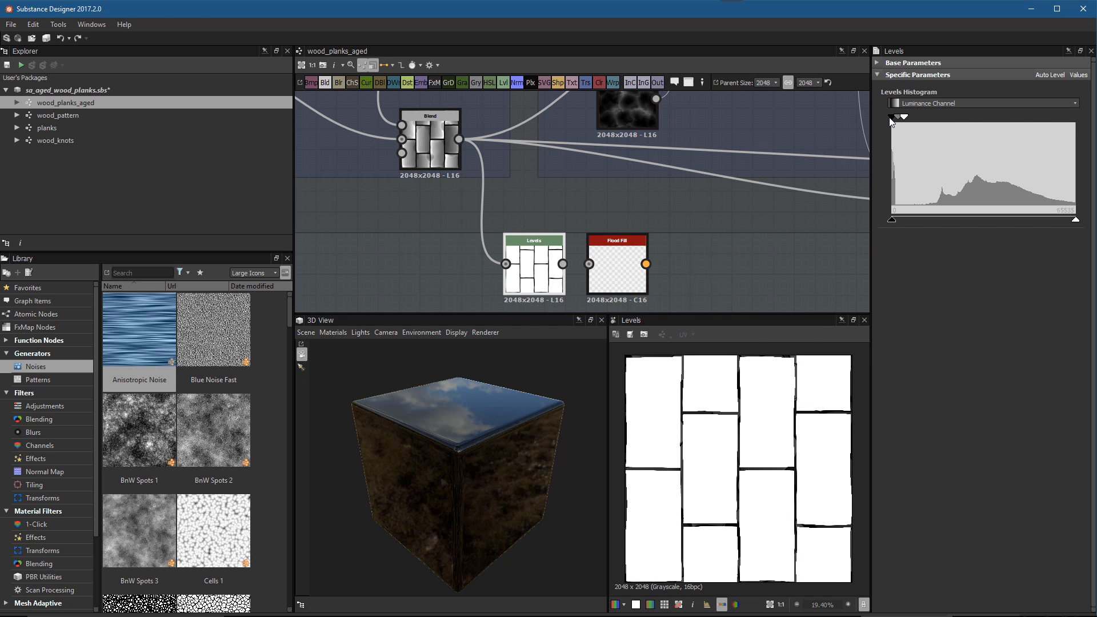
{"action": "mouse_move", "coordinate": [904, 120]}
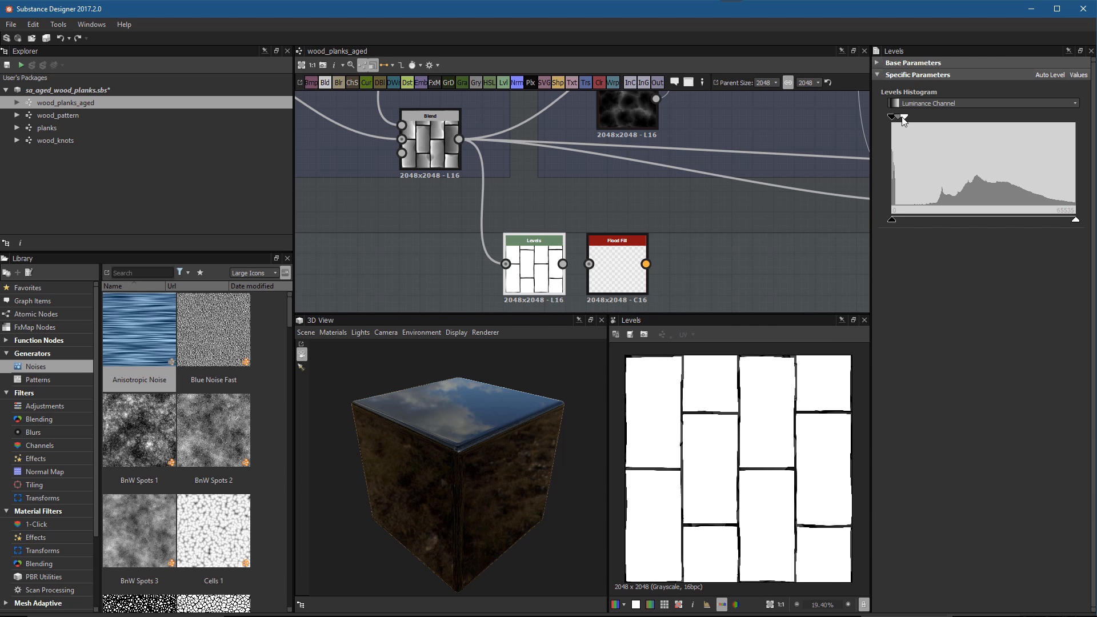
{"action": "left_click", "coordinate": [534, 267]}
{"action": "type", "text": "flo"}
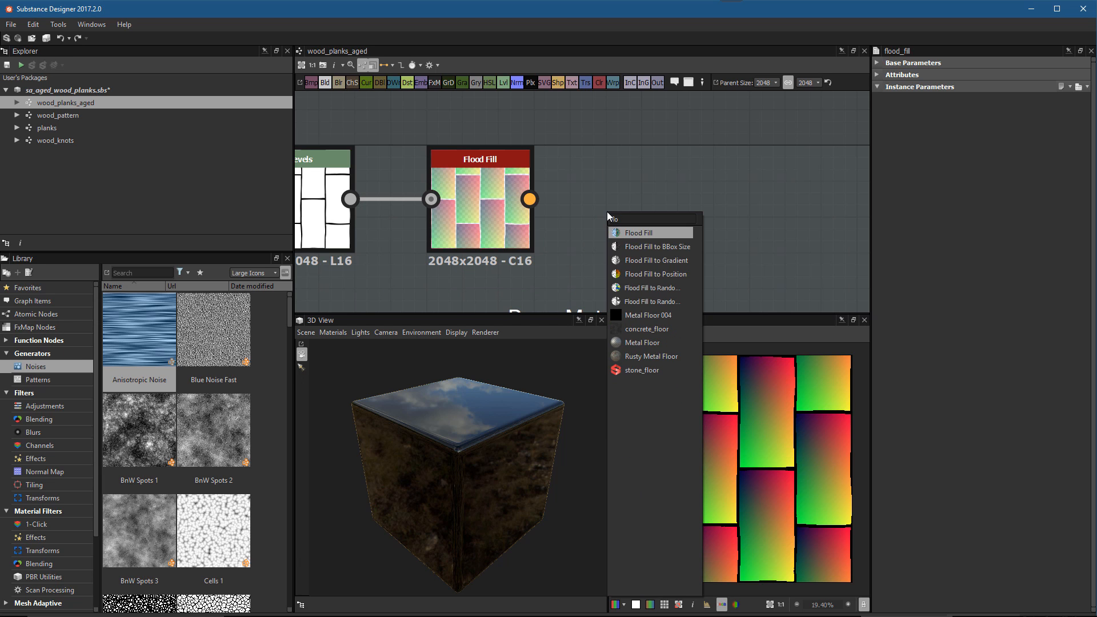
{"action": "mouse_move", "coordinate": [649, 288]}
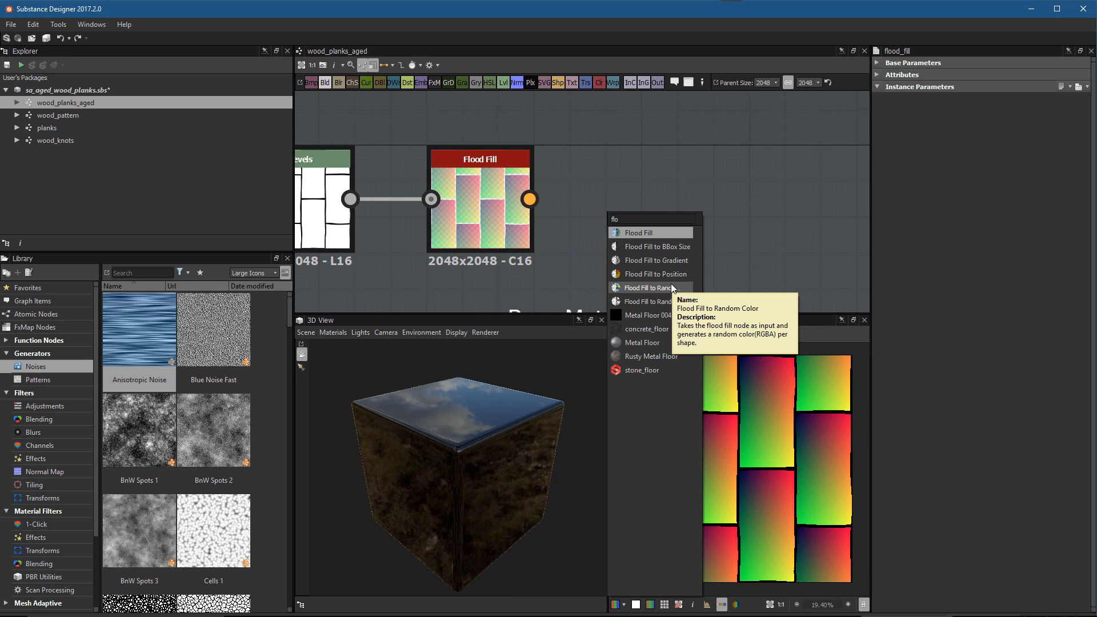
- Add a Flood Fill to Random Color node giving each plank its own colour
{"action": "left_click", "coordinate": [647, 287]}
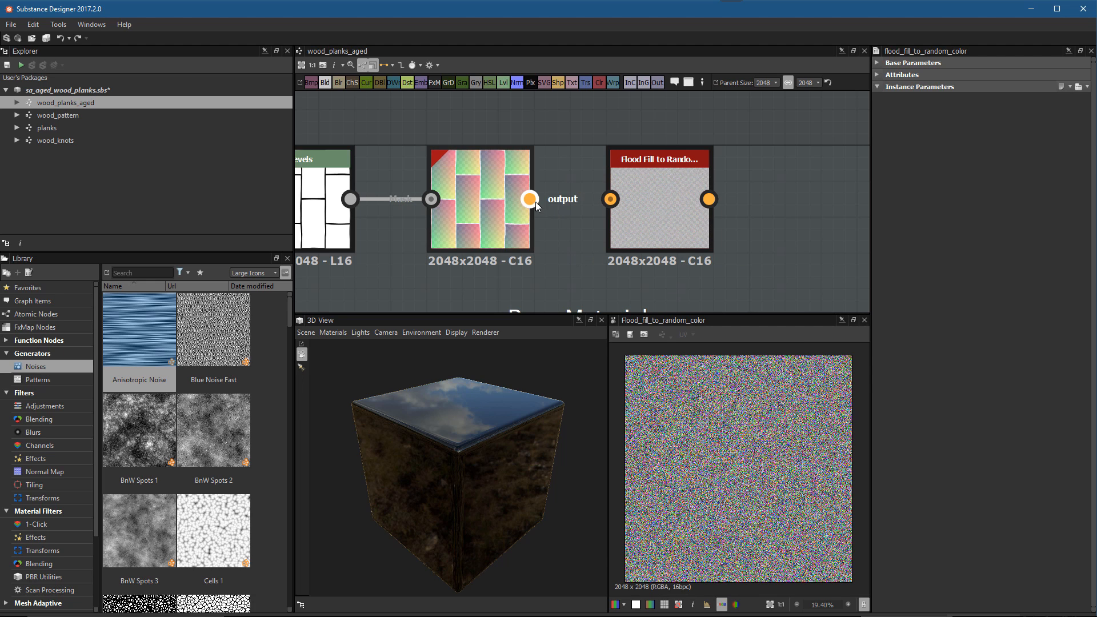
{"action": "left_click_drag", "start_coordinate": [529, 199], "coordinate": [610, 199]}
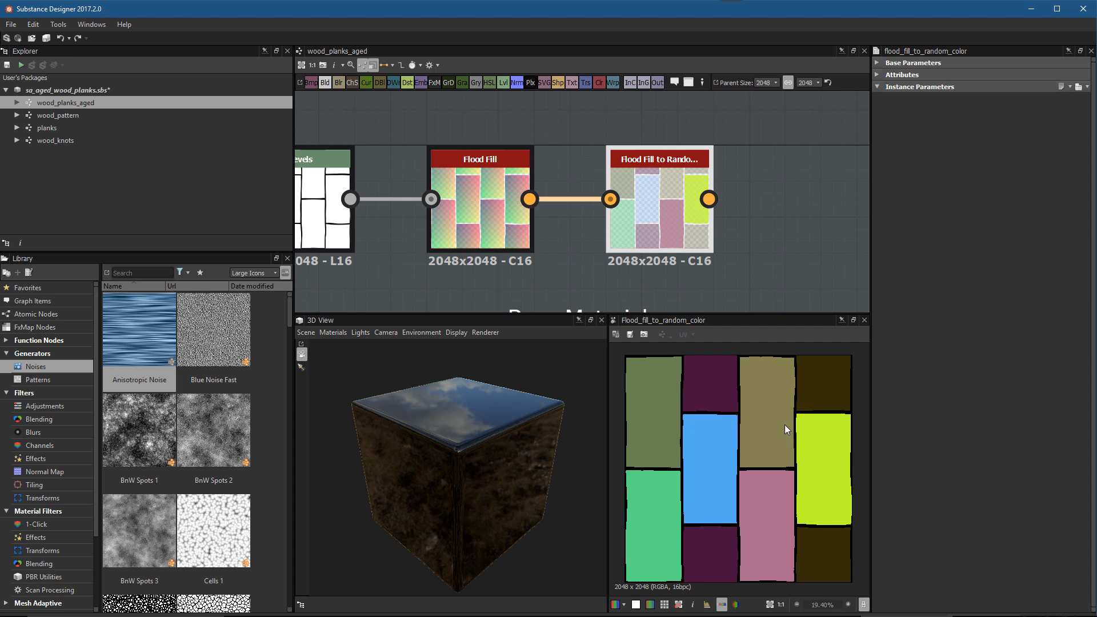
{"action": "mouse_move", "coordinate": [735, 225]}
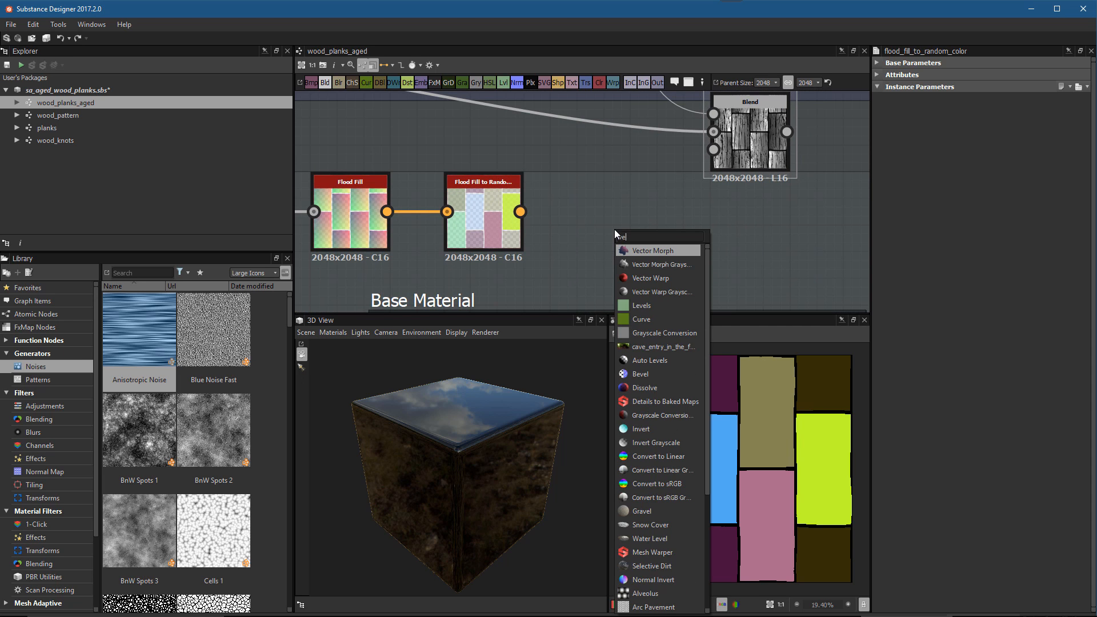
{"action": "mouse_move", "coordinate": [659, 294]}
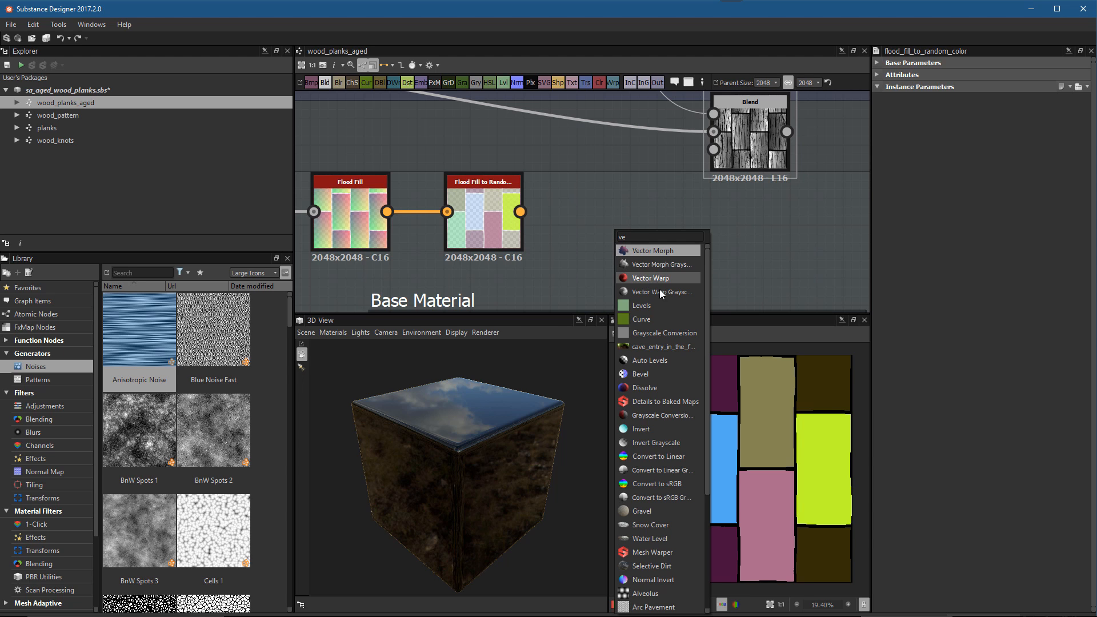
- Add Vector Warp Grayscale fed by the cracks and random plank colours, and view its warped output
{"action": "left_click", "coordinate": [661, 291]}
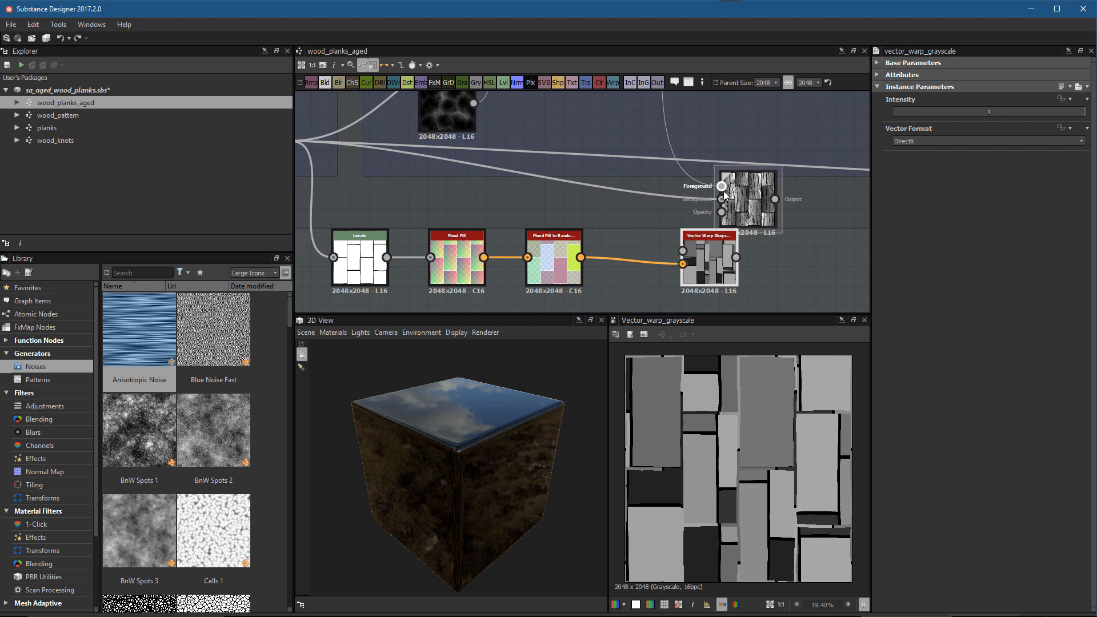
{"action": "left_click", "coordinate": [747, 194]}
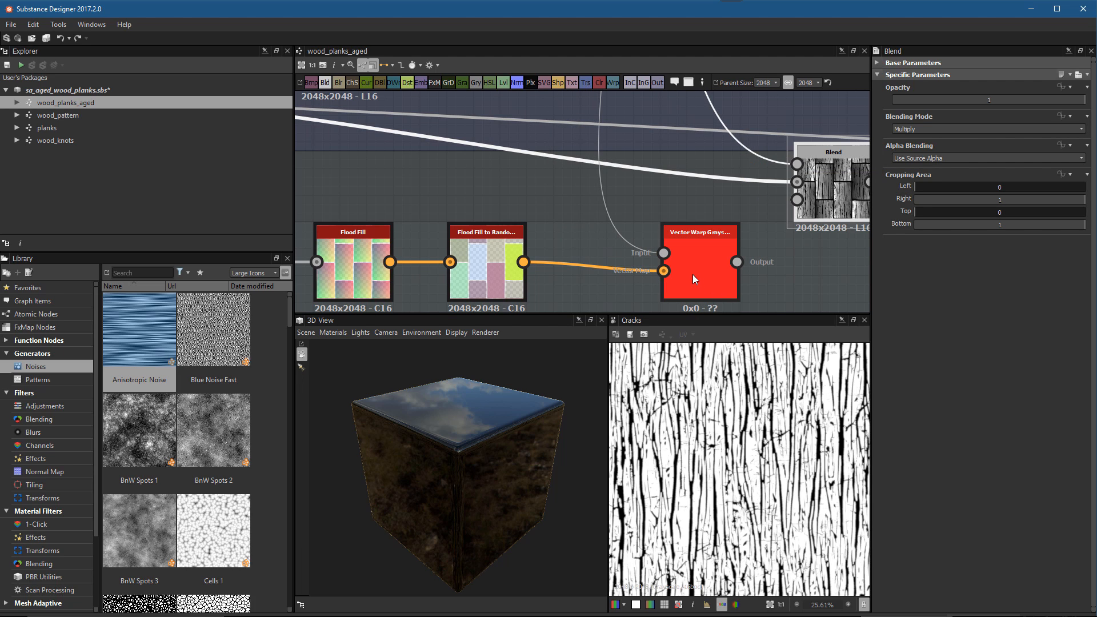
{"action": "left_click", "coordinate": [700, 263]}
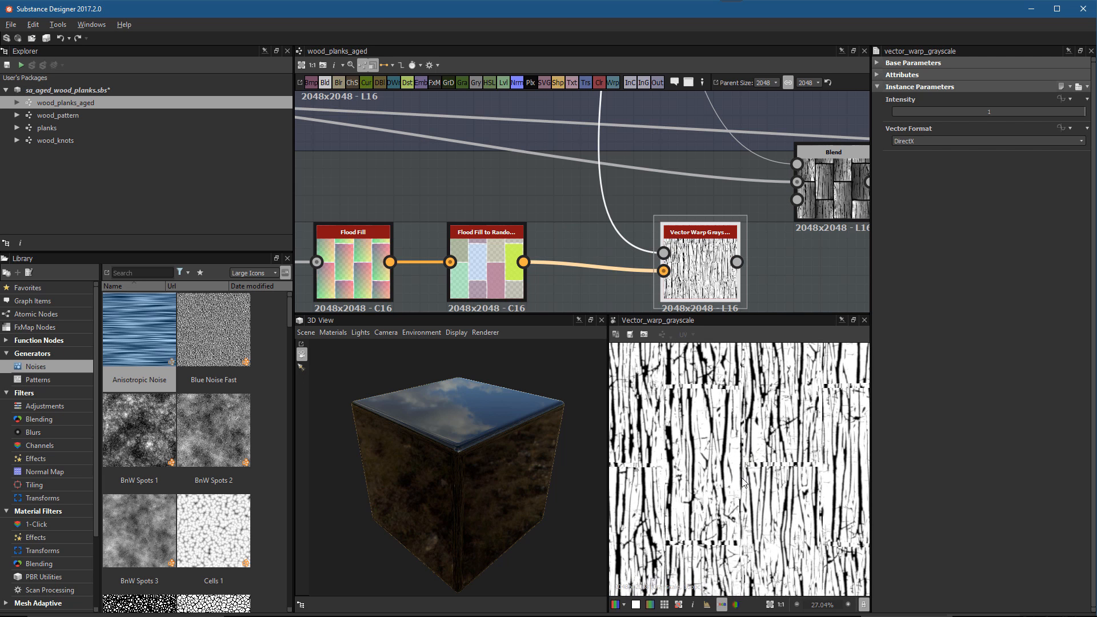
{"action": "mouse_move", "coordinate": [736, 457]}
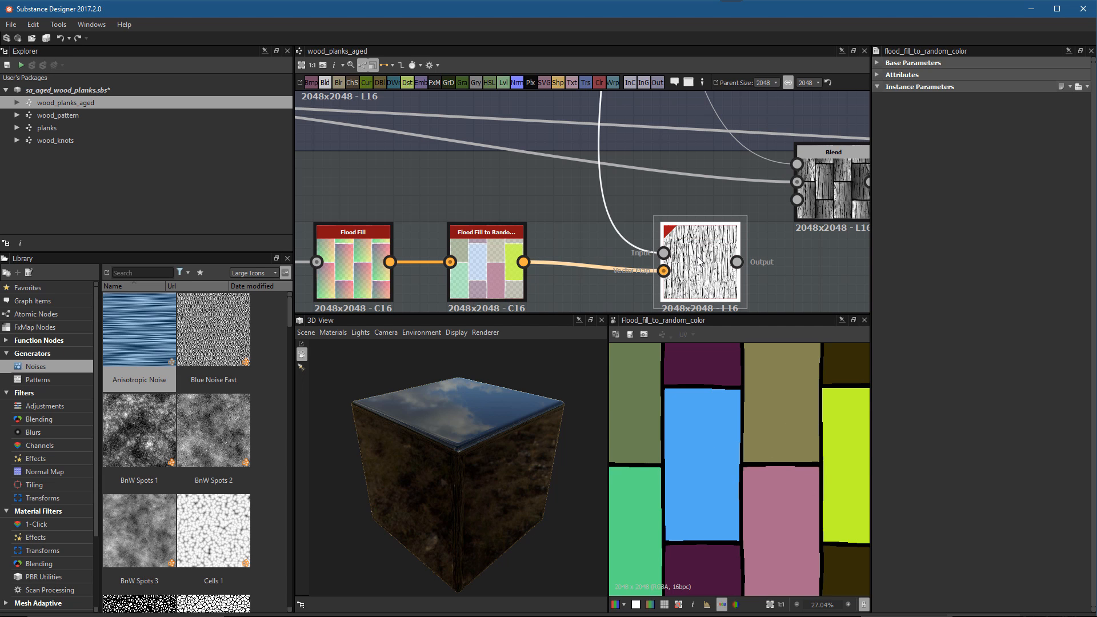
{"action": "left_click", "coordinate": [699, 262]}
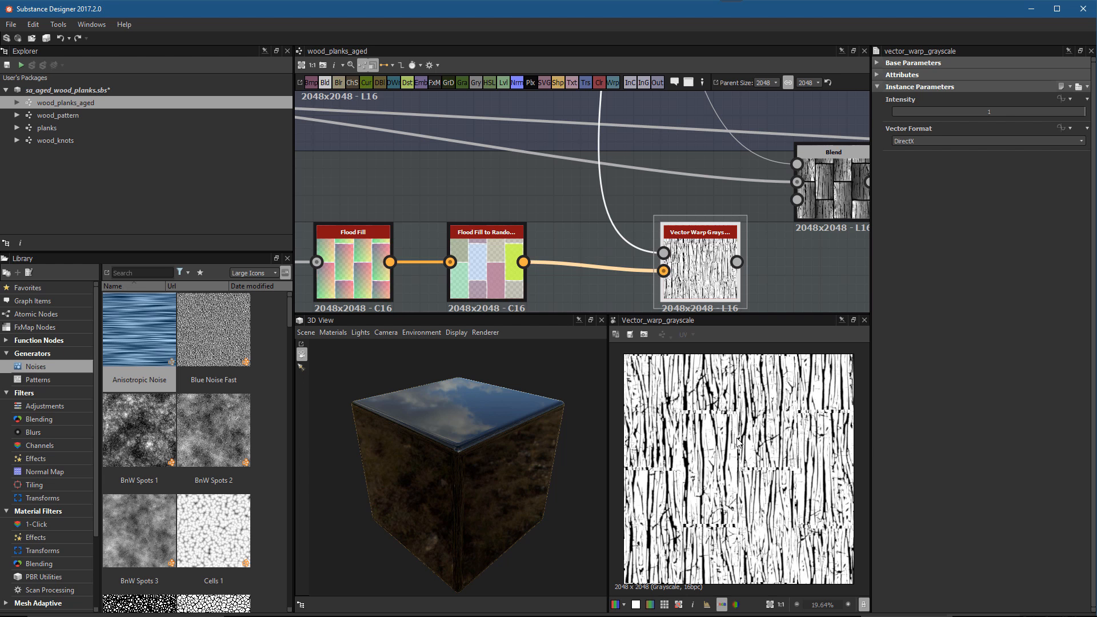
{"action": "mouse_move", "coordinate": [722, 335]}
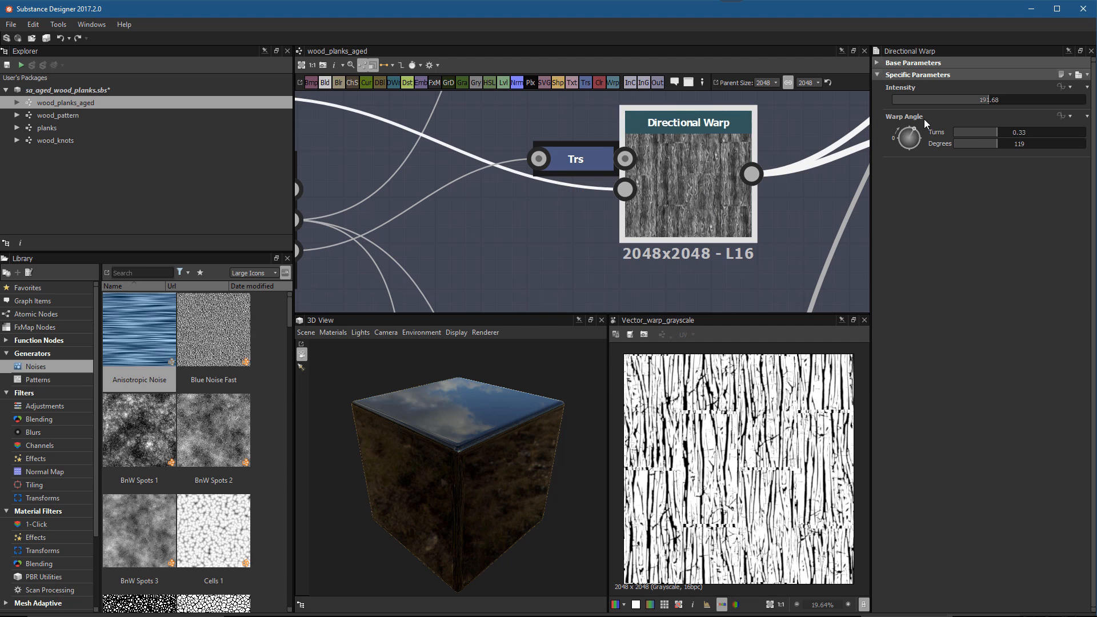
{"action": "mouse_move", "coordinate": [889, 145]}
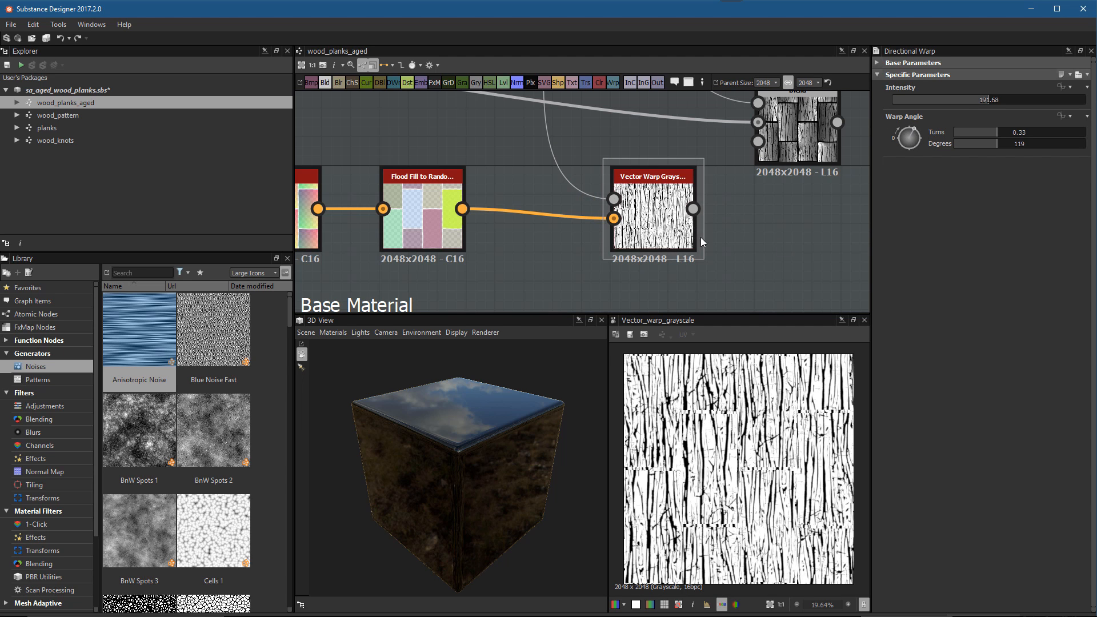
{"action": "mouse_move", "coordinate": [740, 422]}
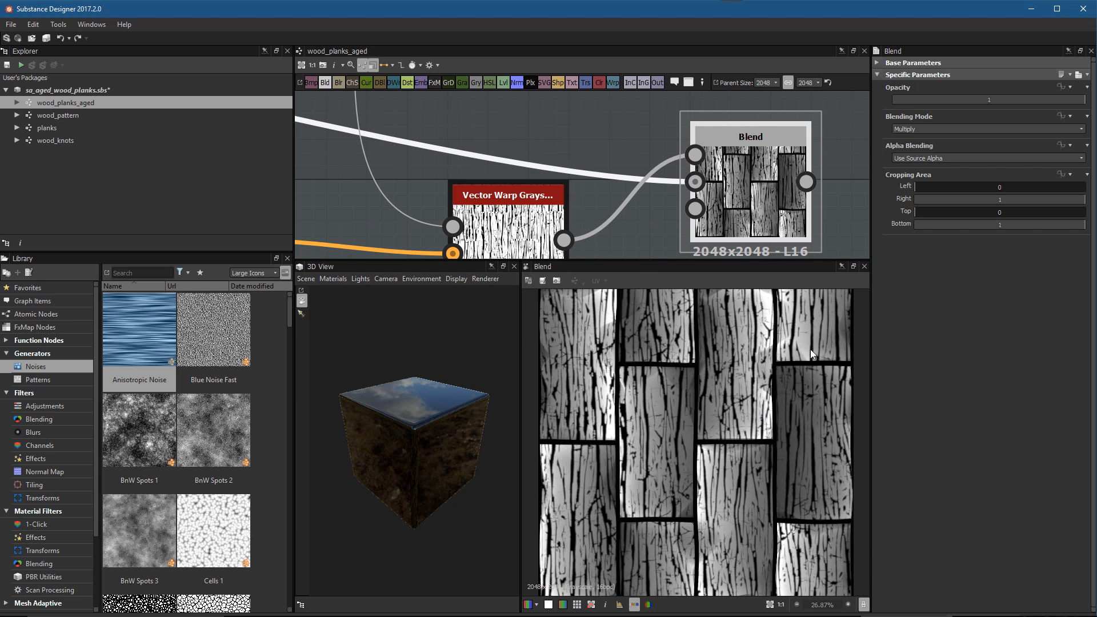
- Raise the Vector Warp Grayscale intensity so cracks shift further per plank
{"action": "left_click", "coordinate": [507, 194]}
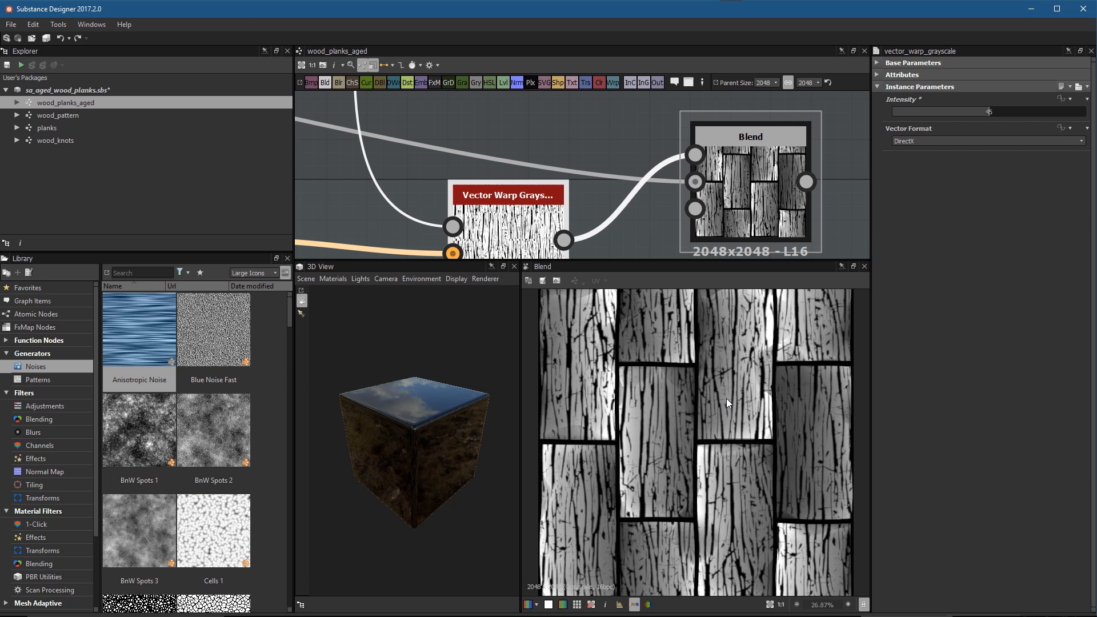
{"action": "mouse_move", "coordinate": [679, 420]}
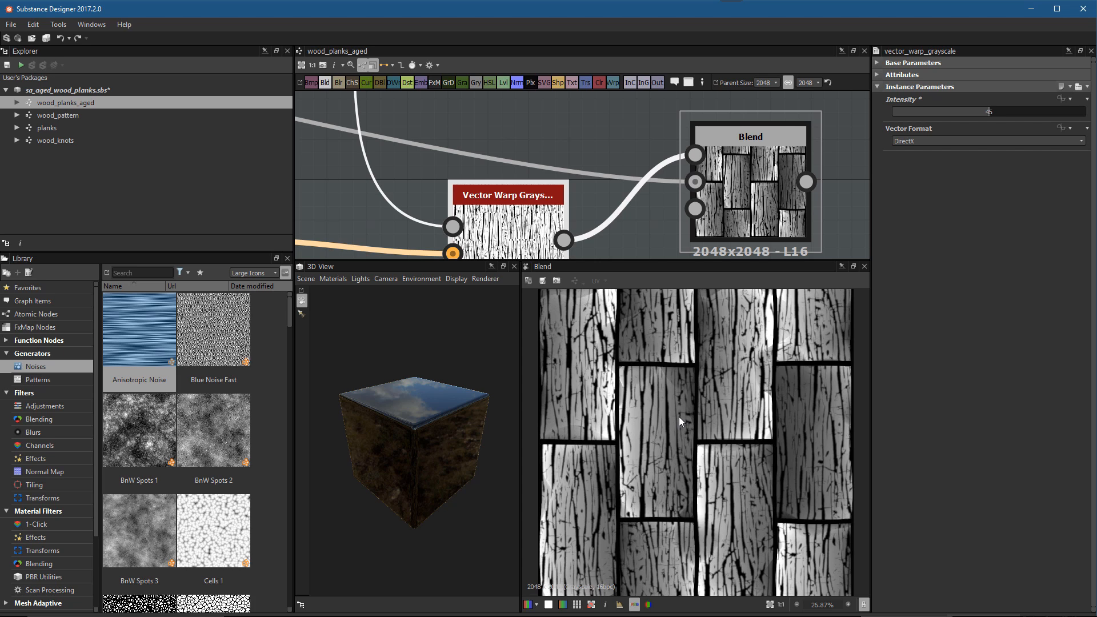
{"action": "mouse_move", "coordinate": [748, 509]}
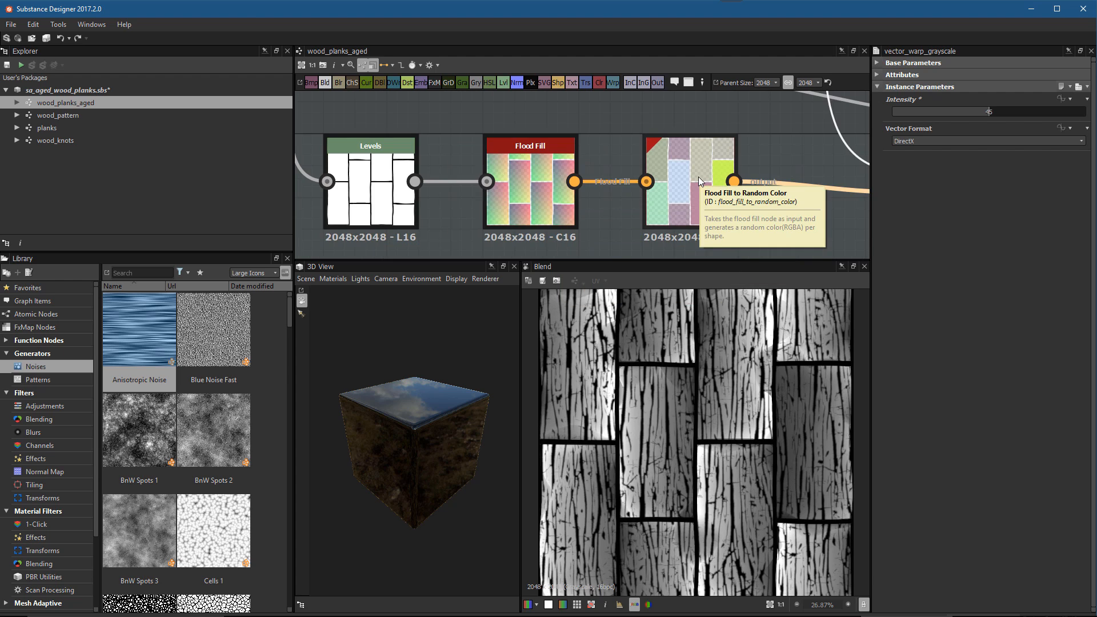
{"action": "mouse_move", "coordinate": [538, 181]}
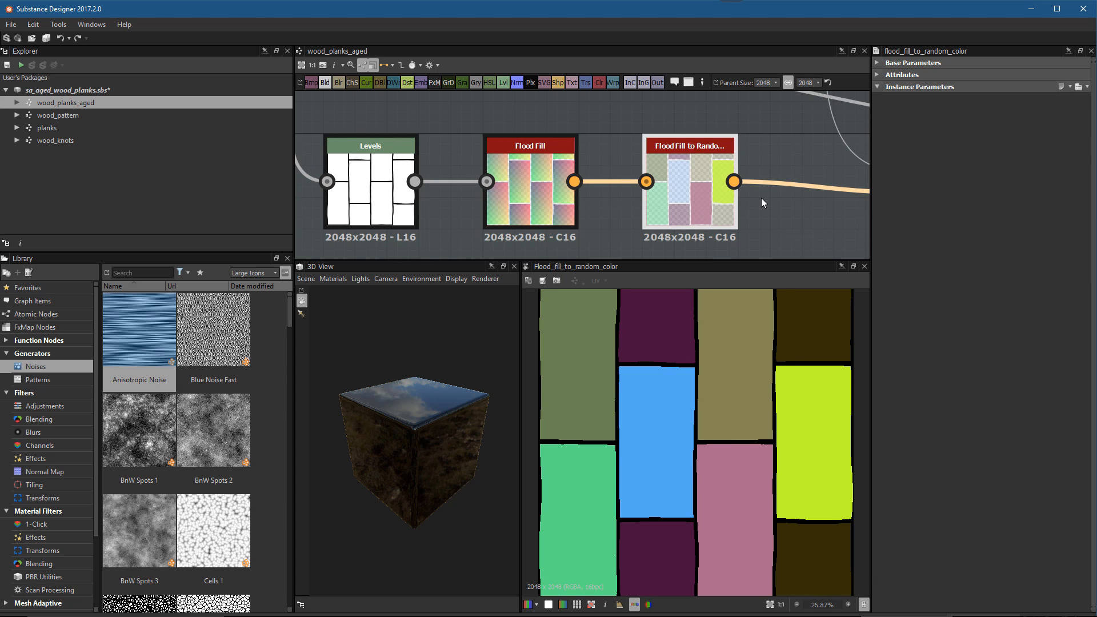
- Display the Vector Warp Grayscale's warped cracks output on its own in the 2D view
{"action": "left_click", "coordinate": [689, 197]}
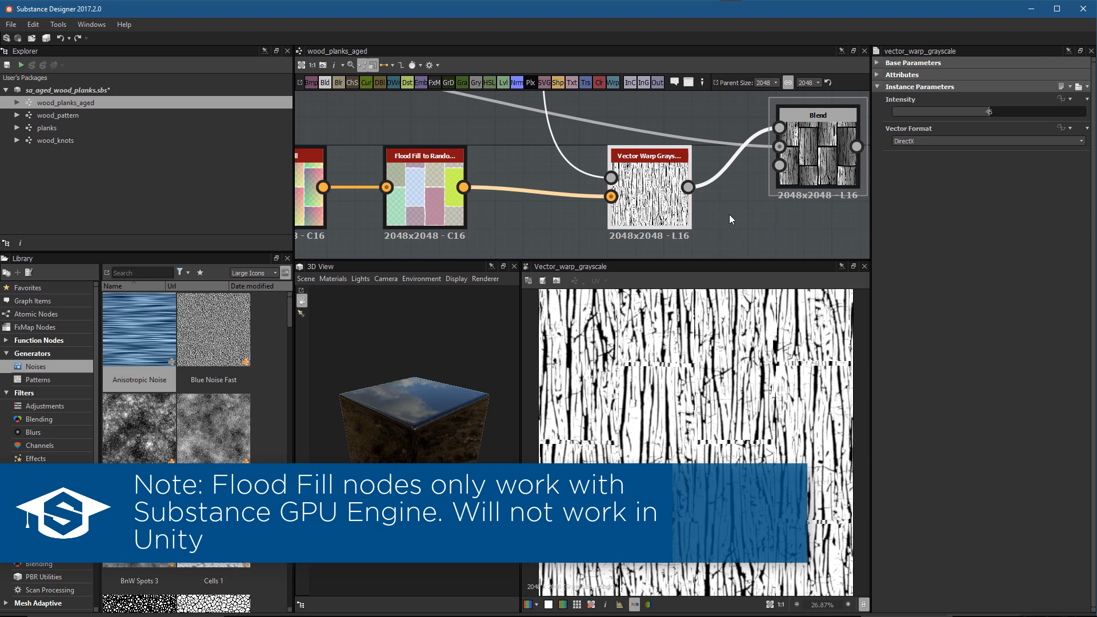
{"action": "mouse_move", "coordinate": [768, 223]}
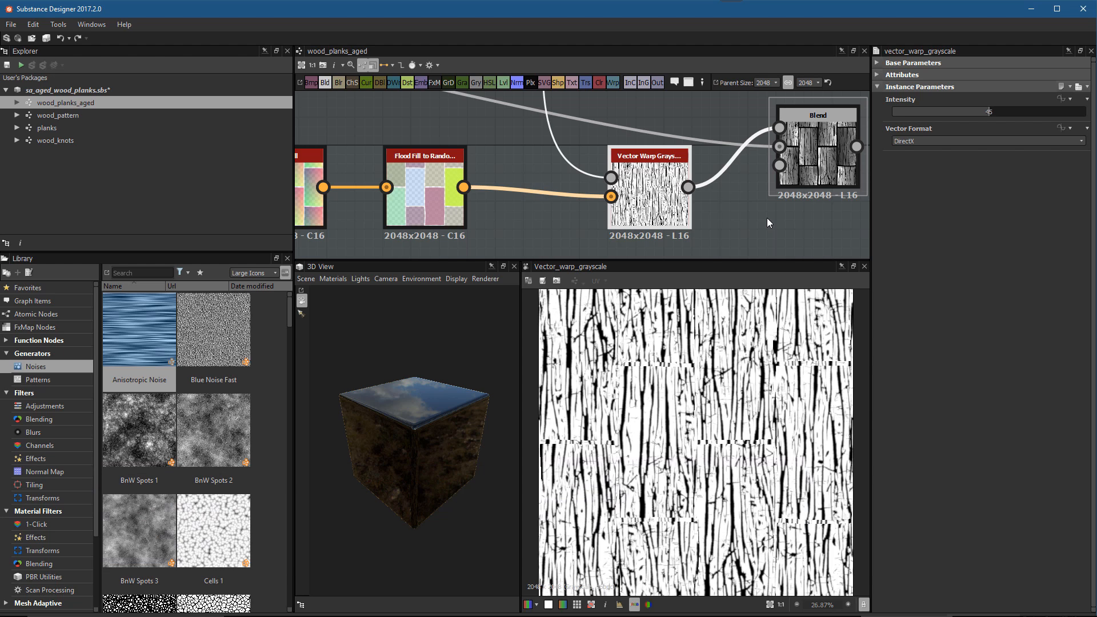
{"action": "mouse_move", "coordinate": [760, 217]}
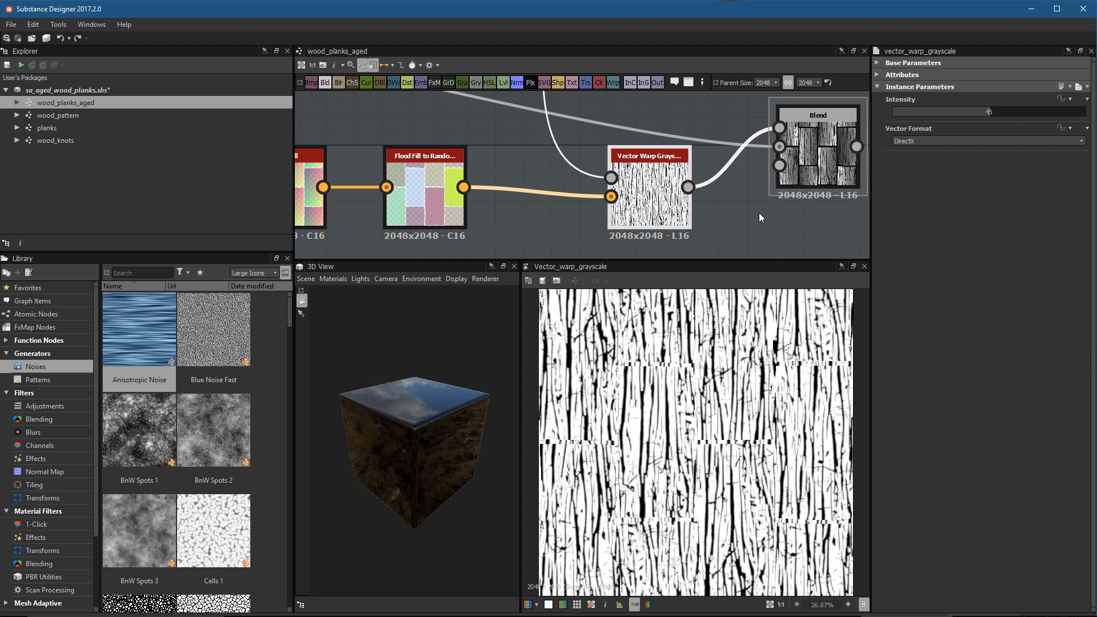